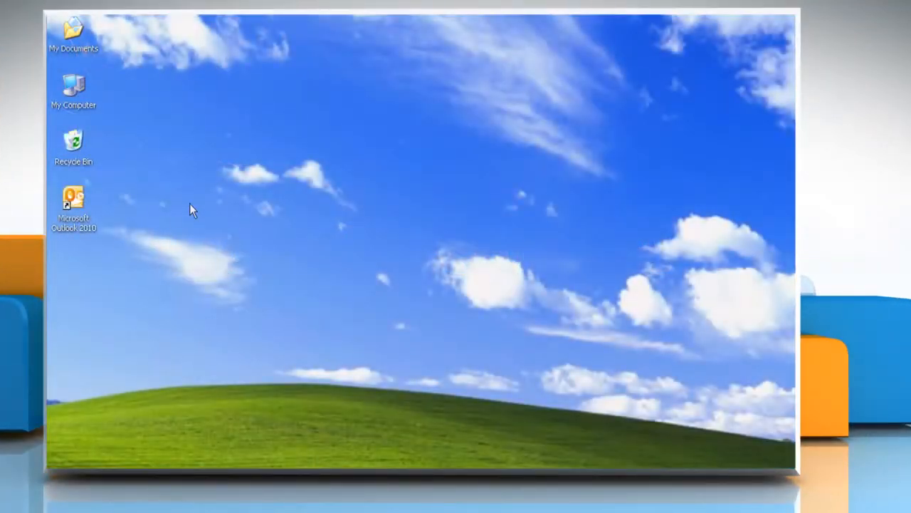
- Show the context menu for the My Computer desktop icon
right_click(73, 85)
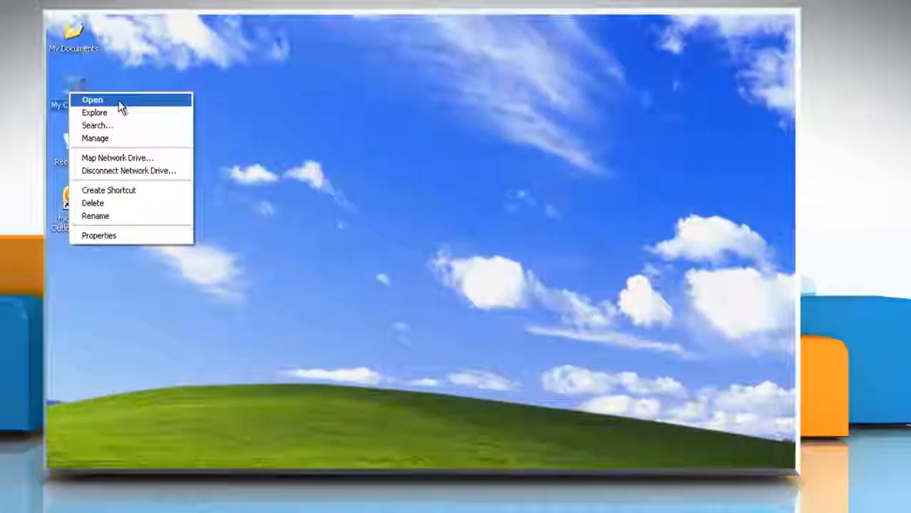
- Open My Computer and browse Documents and Settings > Administrator > My Documents to Outlook Files
left_click(92, 99)
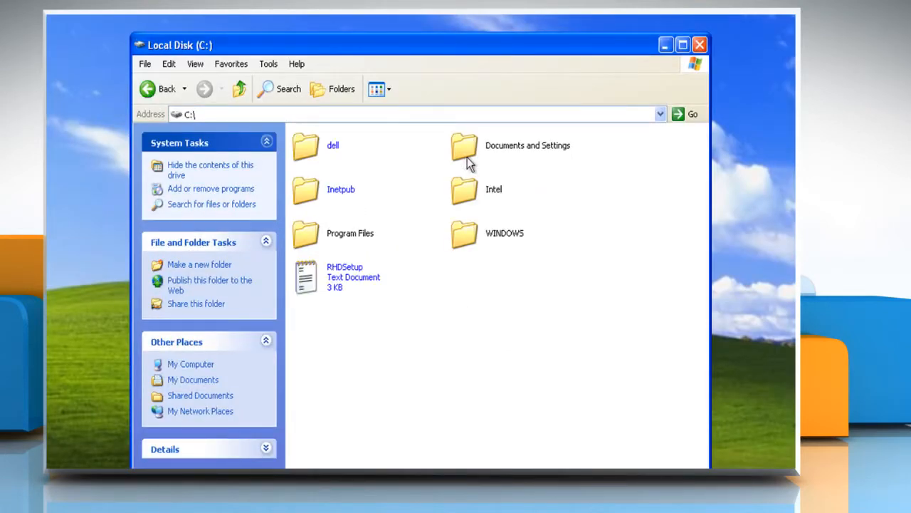
double_click(465, 145)
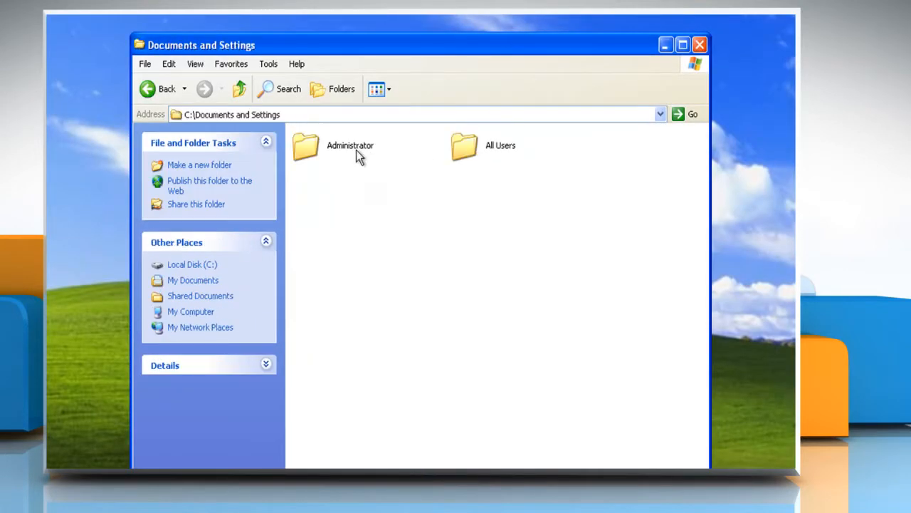
double_click(349, 145)
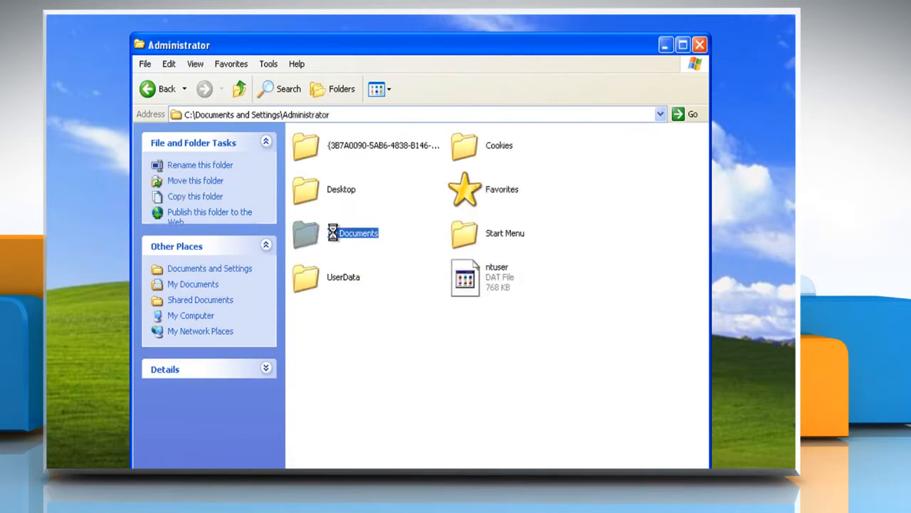
double_click(358, 232)
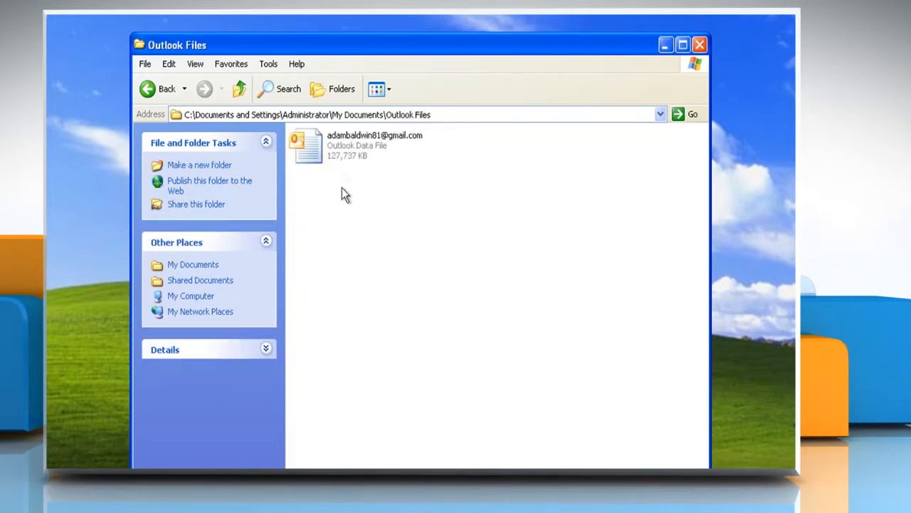
- Send the .pst data file to the Desktop and close the Outlook Files window
left_click(356, 146)
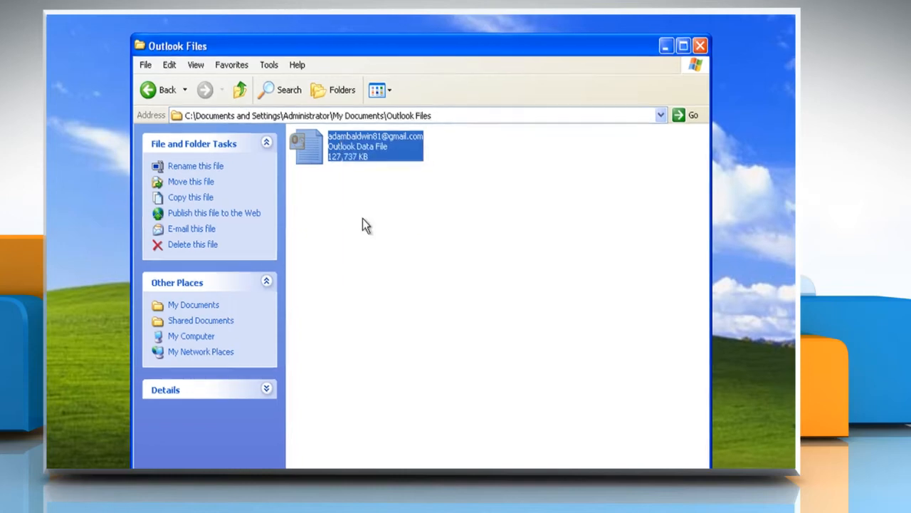
right_click(128, 306)
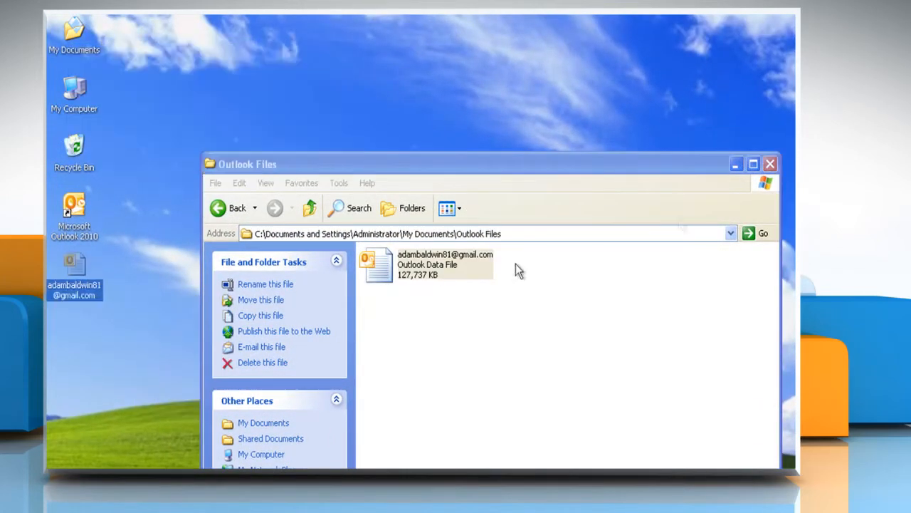
left_click(769, 164)
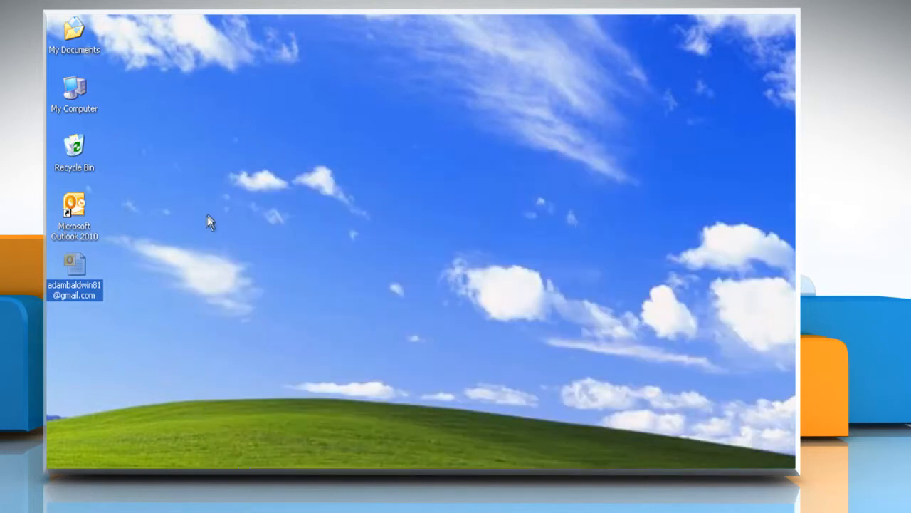
- Launch Outlook 2010 and reach File > Open options
right_click(74, 210)
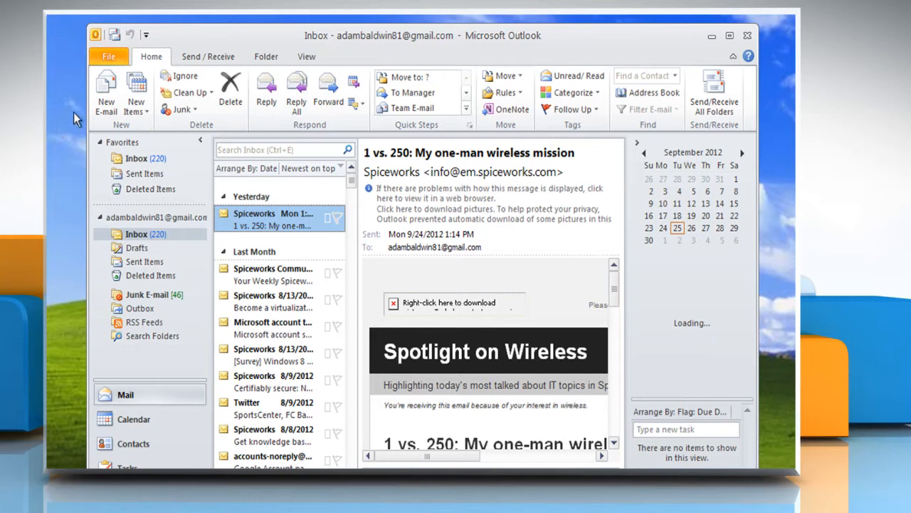
left_click(108, 56)
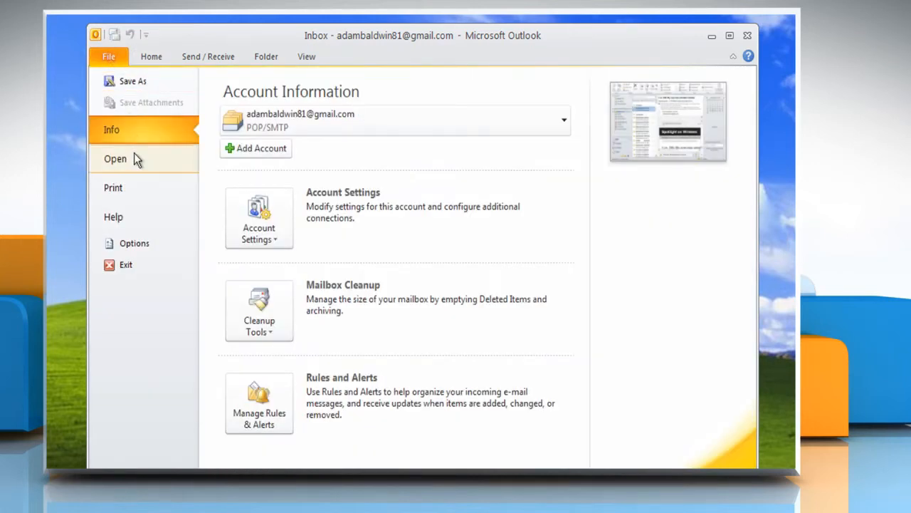
left_click(115, 158)
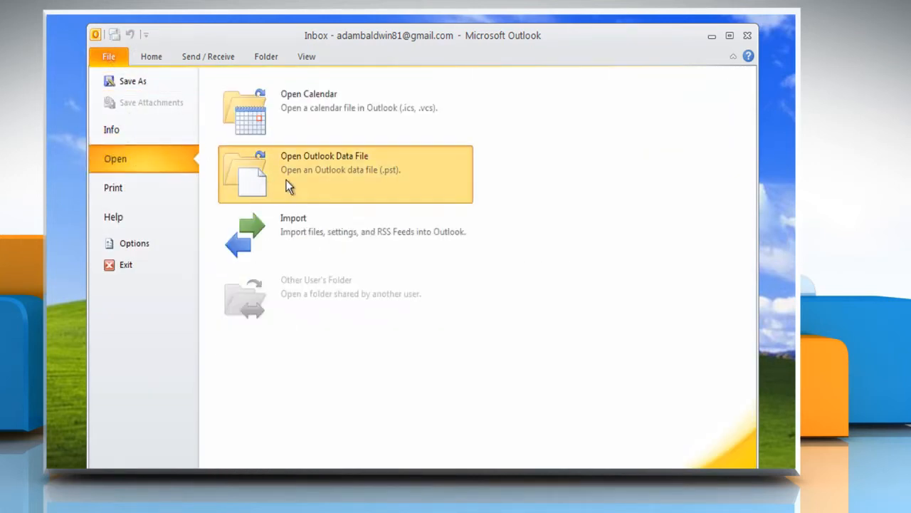
- Open the desktop .pst via Open Outlook Data File and show its Inbox
left_click(323, 163)
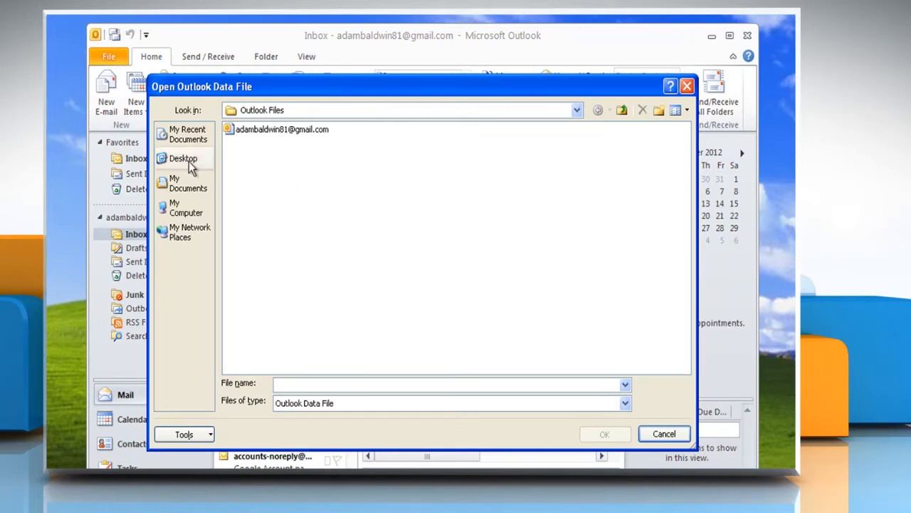
left_click(183, 158)
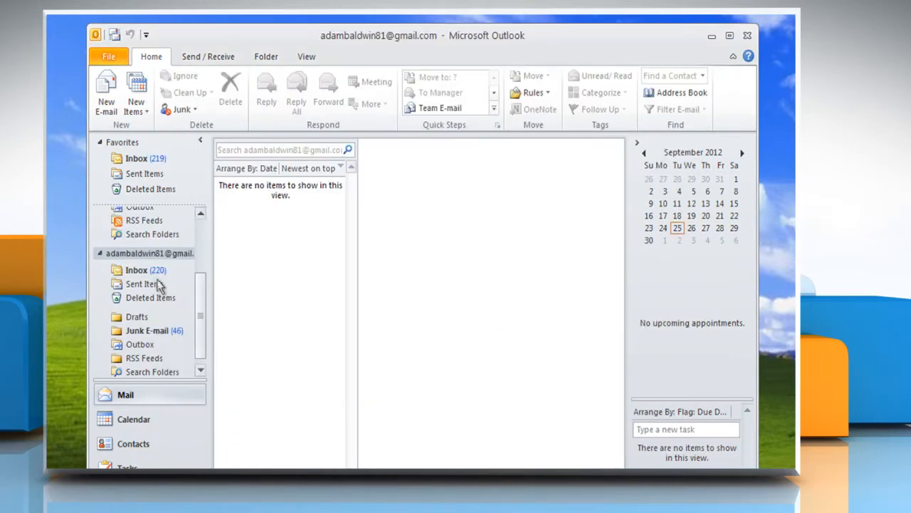
left_click(136, 269)
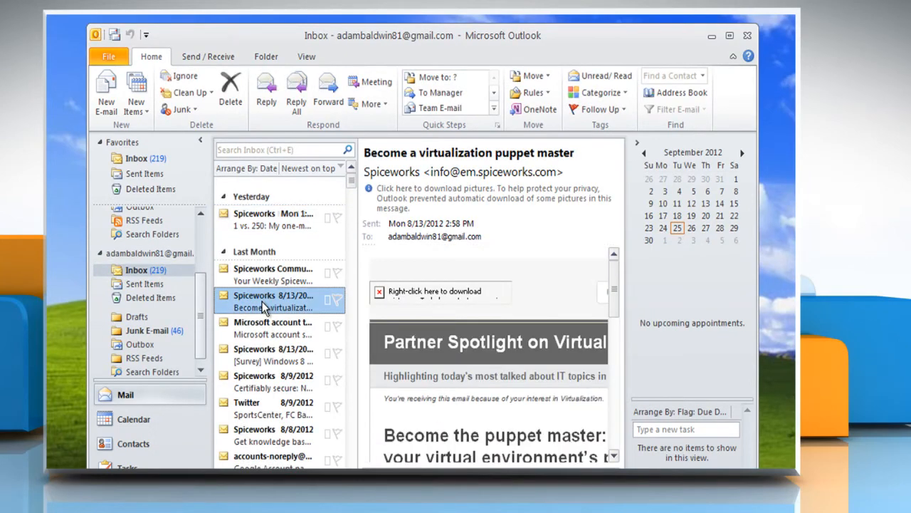